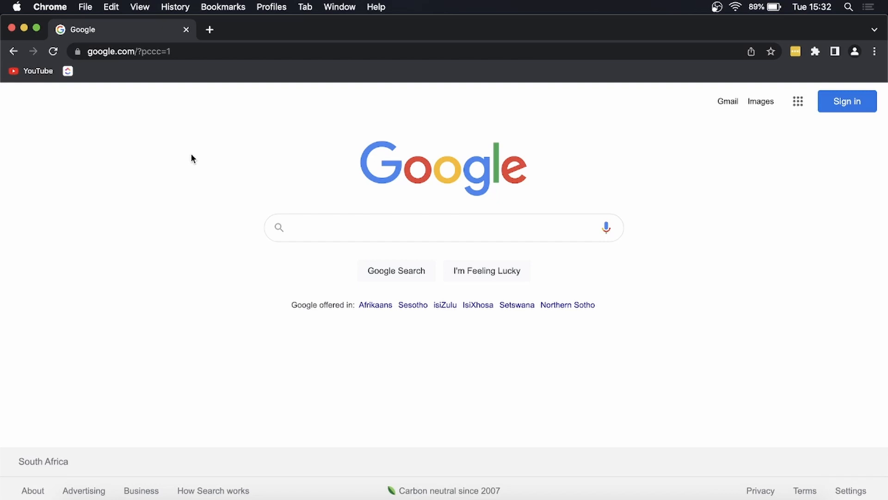
{"action": "mouse_move", "coordinate": [631, 341]}
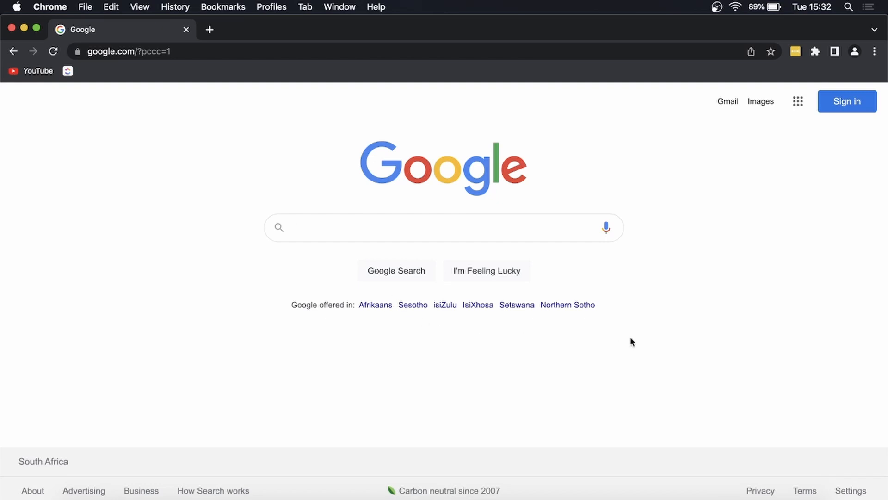
{"action": "mouse_move", "coordinate": [710, 490]}
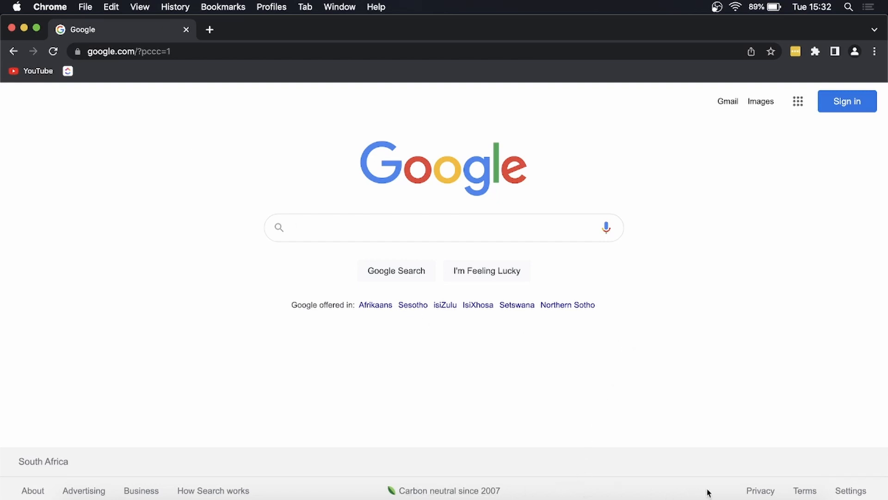
{"action": "mouse_move", "coordinate": [853, 491]}
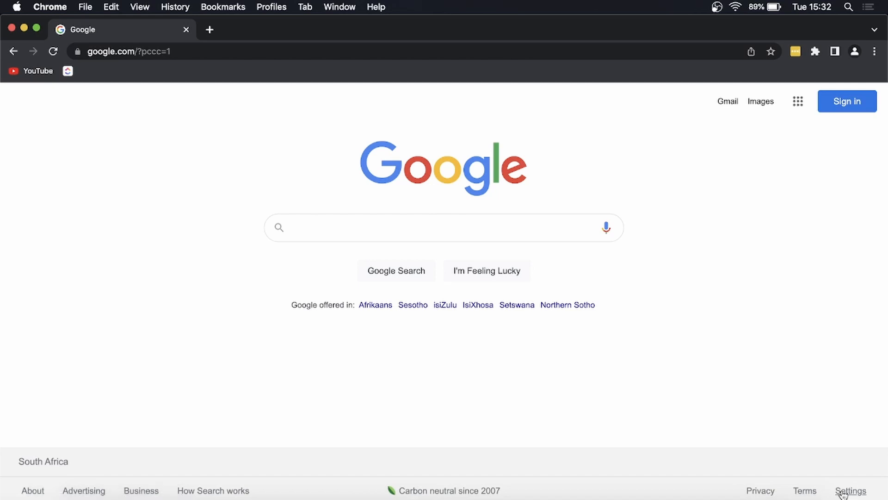
Turn on Dark theme from the footer Settings menu so the homepage reloads dark
{"action": "left_click", "coordinate": [851, 491]}
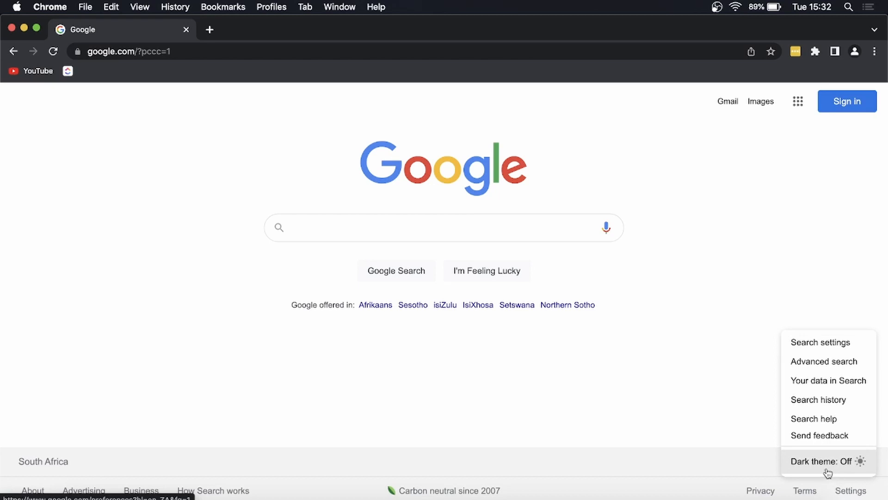
{"action": "mouse_move", "coordinate": [826, 471]}
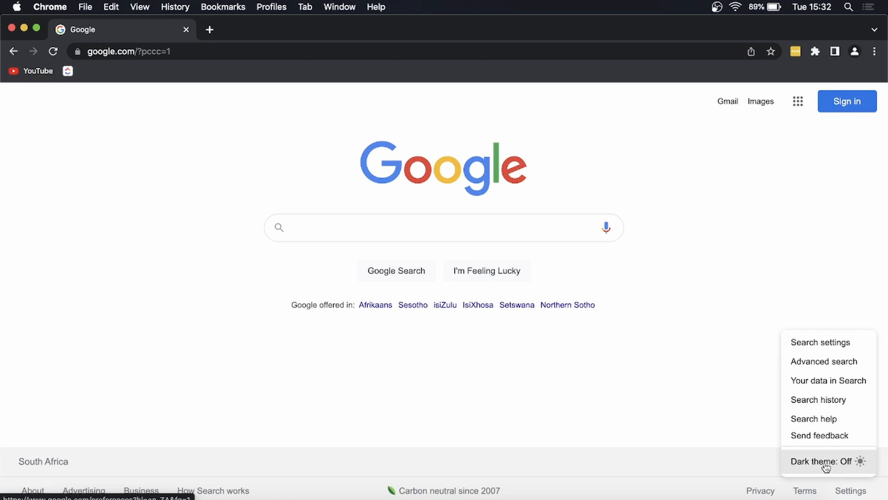
{"action": "left_click", "coordinate": [825, 469]}
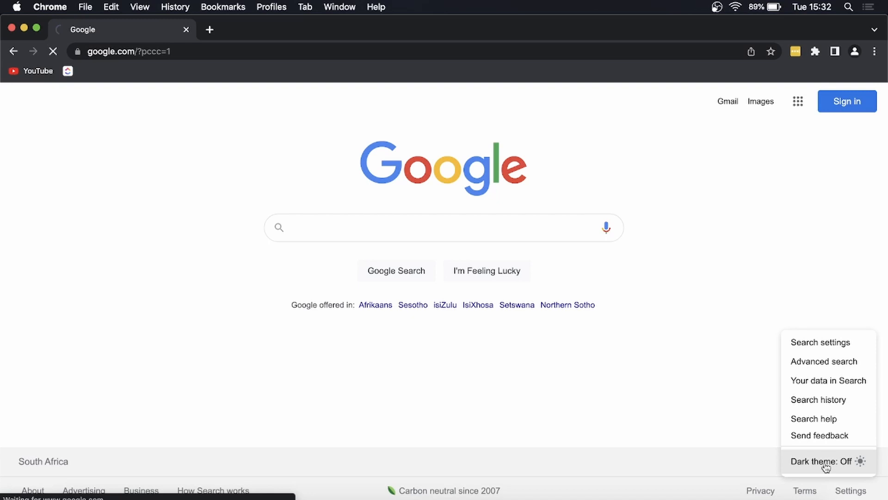
{"action": "left_click", "coordinate": [826, 461]}
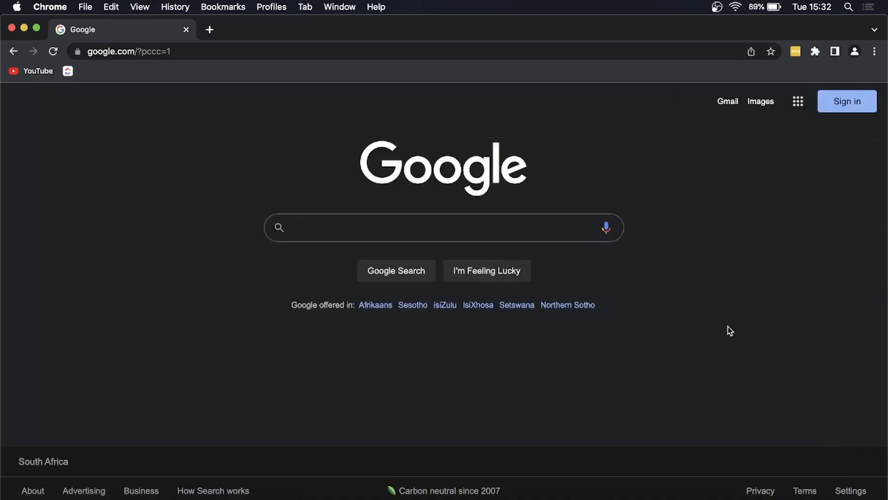
{"action": "mouse_move", "coordinate": [722, 324]}
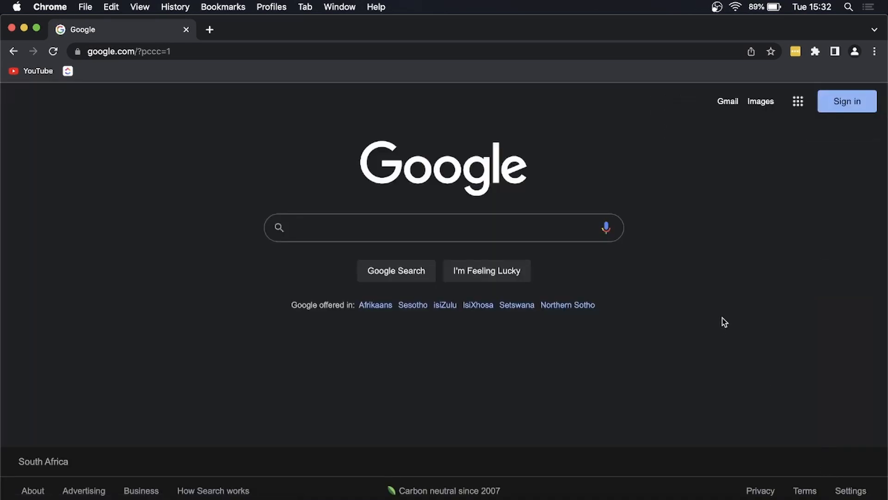
Search for 'chocolate' and view its results page in dark theme
{"action": "type", "text": "chocolate"}
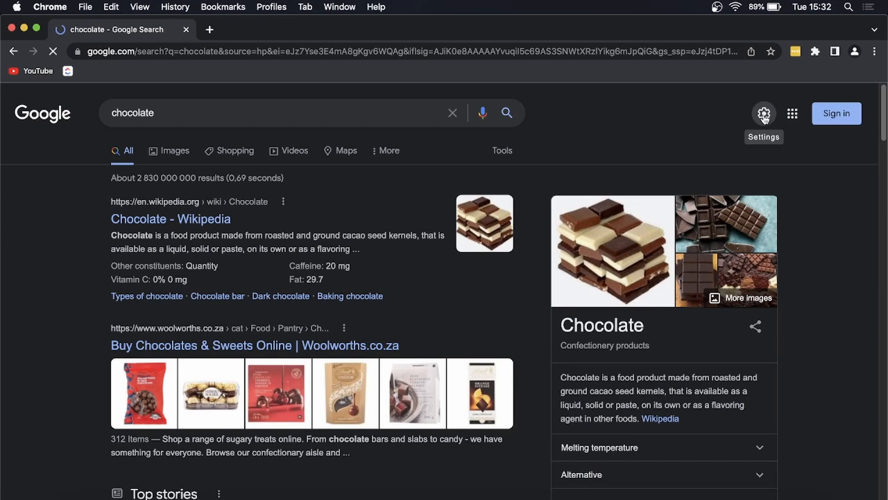
Show Quick Settings' Appearance section with Dark theme selected, dismissing the location prompt
{"action": "left_click", "coordinate": [764, 113]}
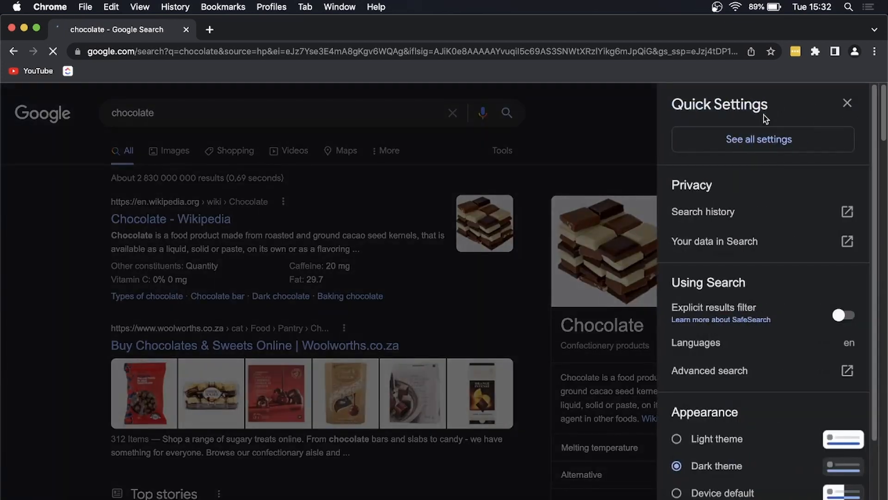
{"action": "scroll", "scroll_direction": "down", "scroll_amount": 3}
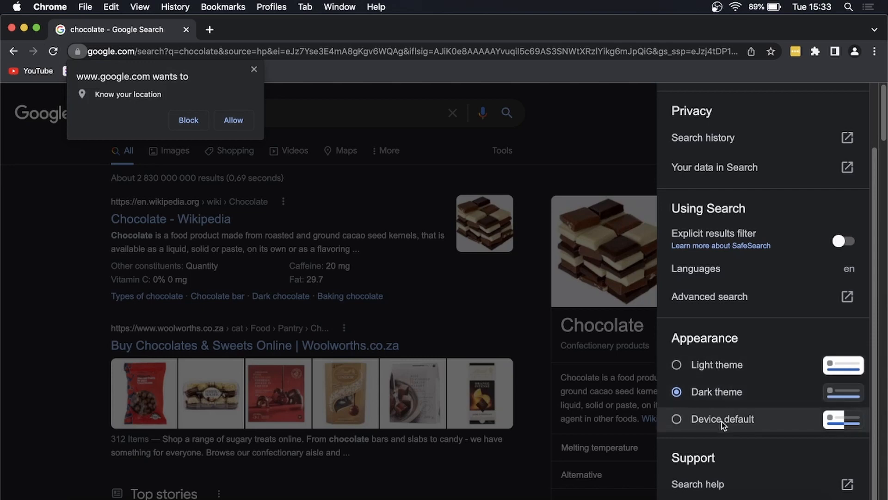
{"action": "left_click", "coordinate": [253, 70]}
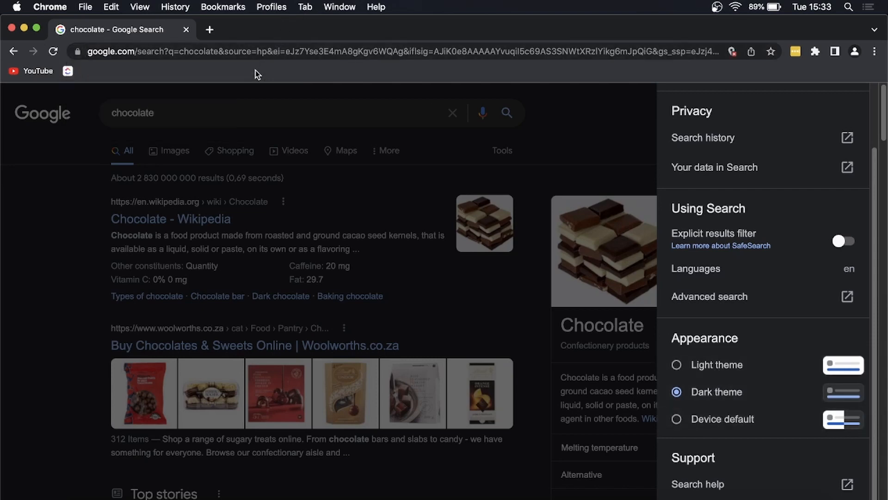
{"action": "mouse_move", "coordinate": [604, 121]}
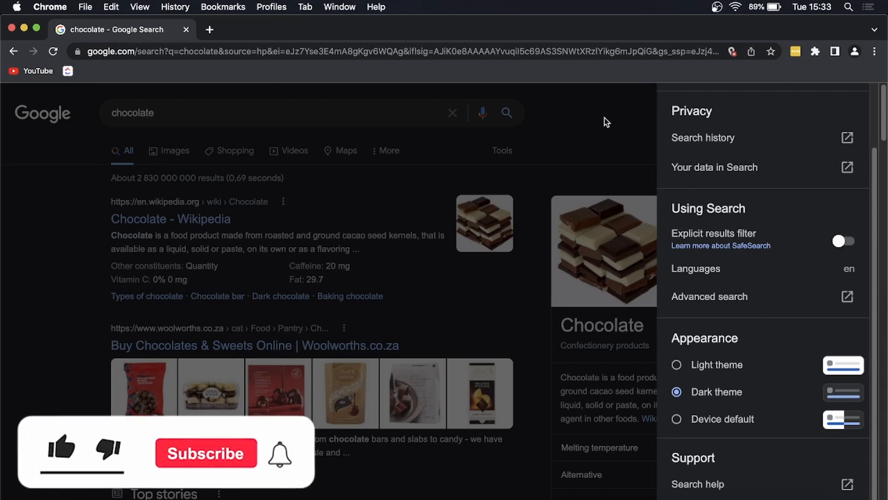
{"action": "left_click", "coordinate": [60, 451]}
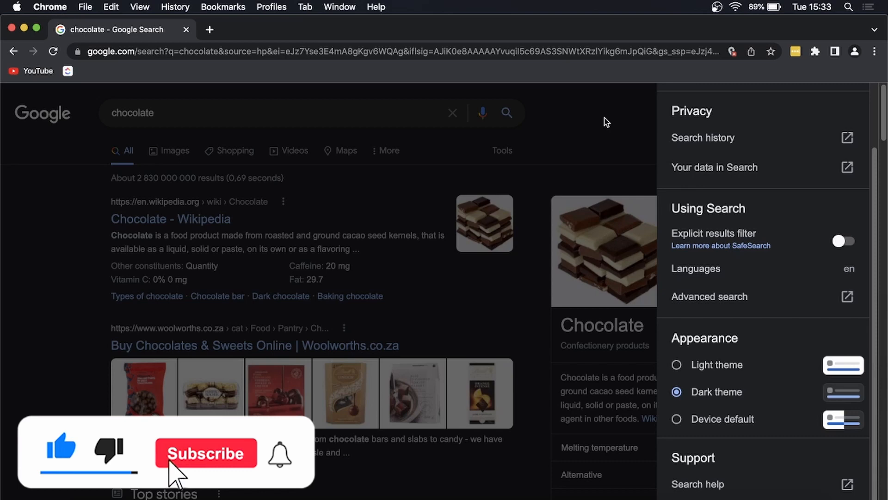
{"action": "left_click", "coordinate": [206, 453]}
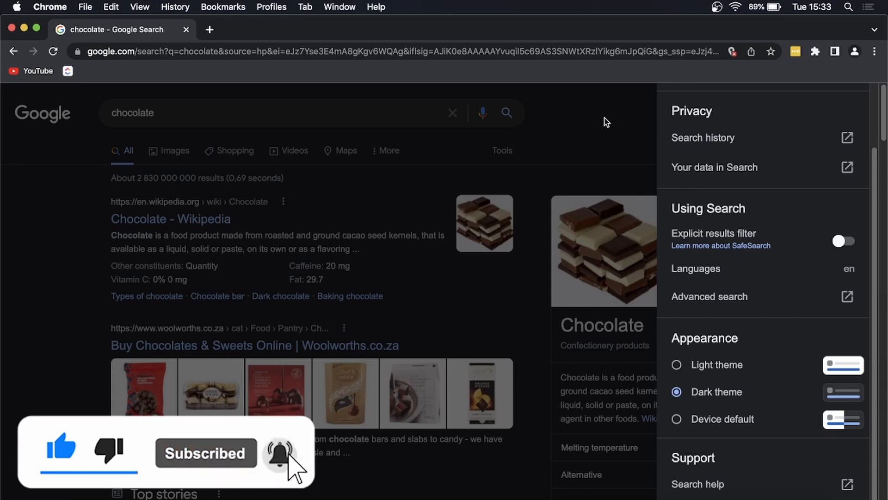